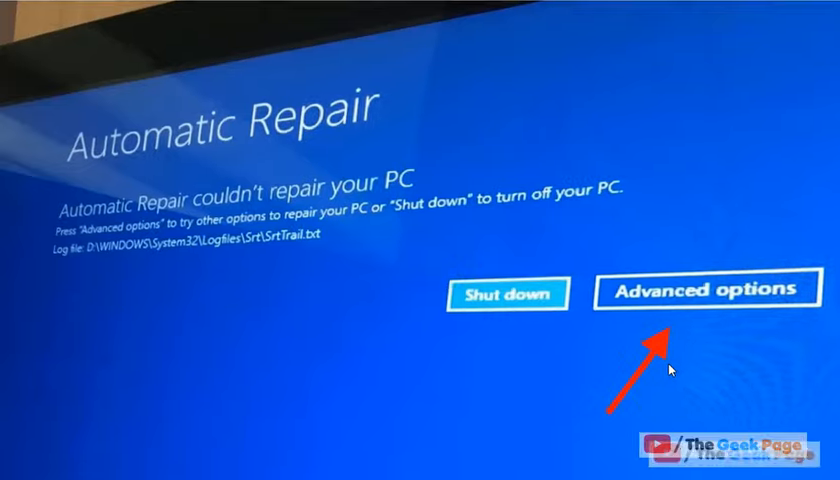
Choose Advanced options on the failed Automatic Repair screen.
{"action": "left_click", "coordinate": [707, 293]}
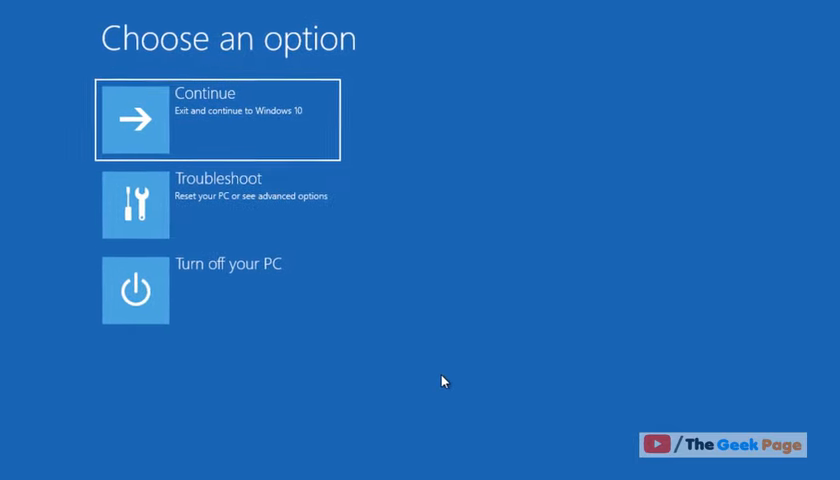
{"action": "mouse_move", "coordinate": [452, 264]}
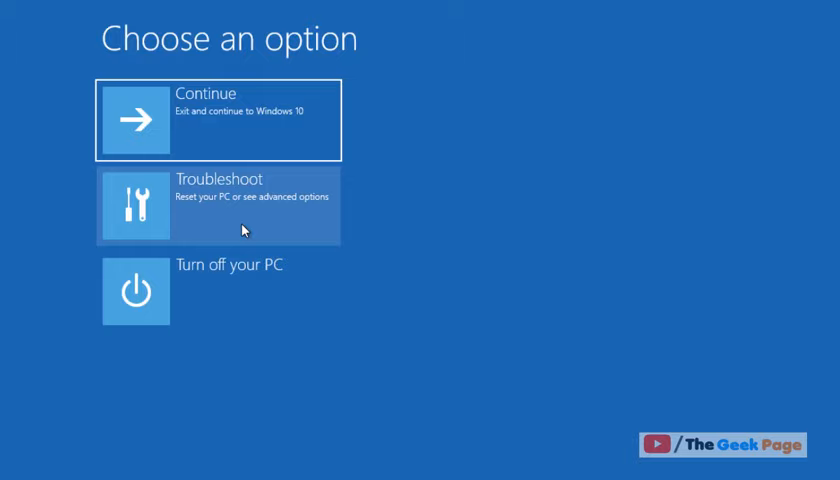
Go through Troubleshoot and Advanced options to launch System Restore.
{"action": "left_click", "coordinate": [218, 204]}
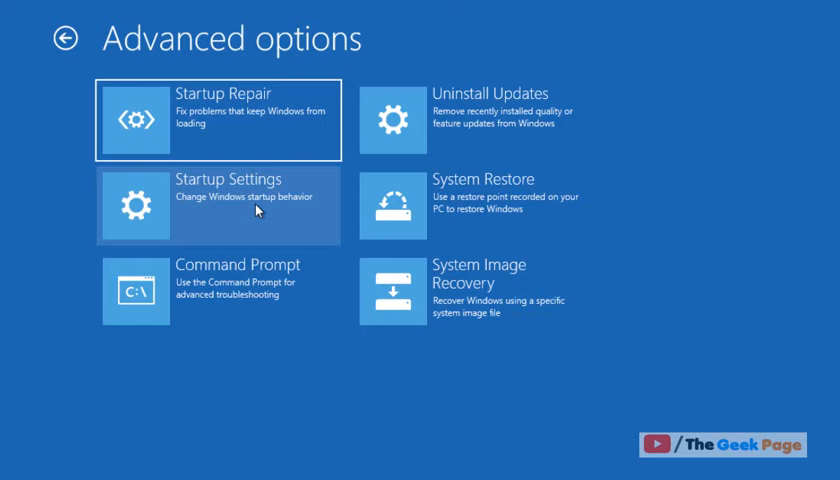
{"action": "mouse_move", "coordinate": [248, 127]}
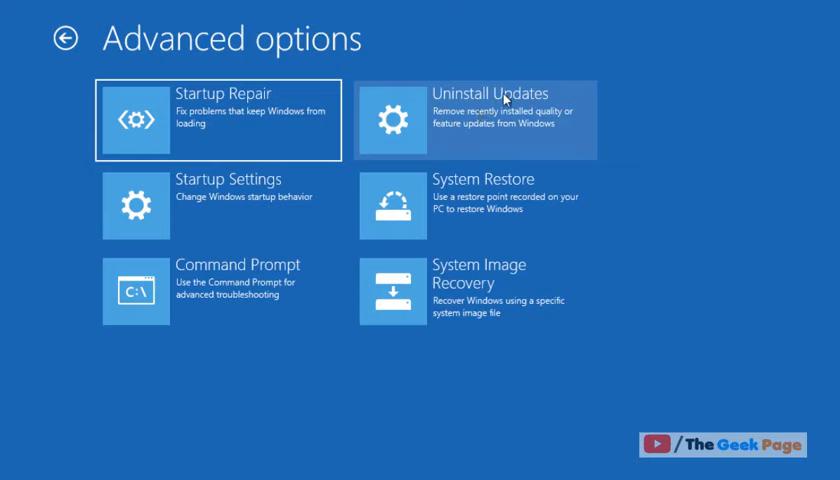
{"action": "mouse_move", "coordinate": [483, 110]}
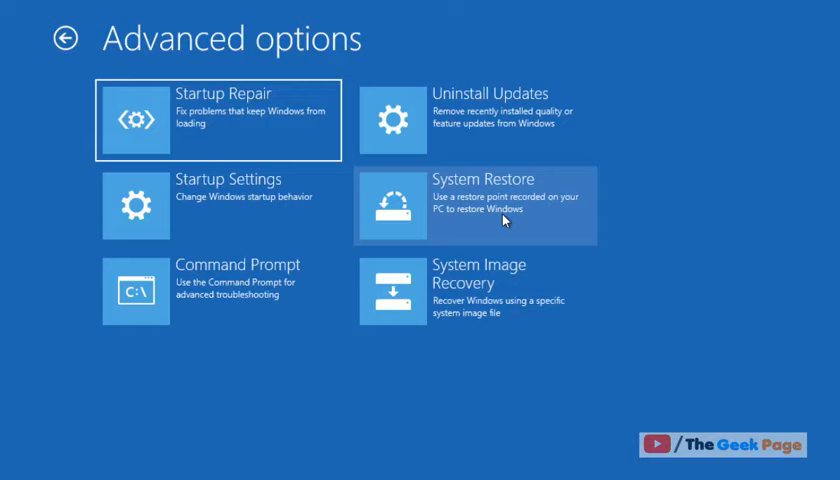
{"action": "mouse_move", "coordinate": [512, 216]}
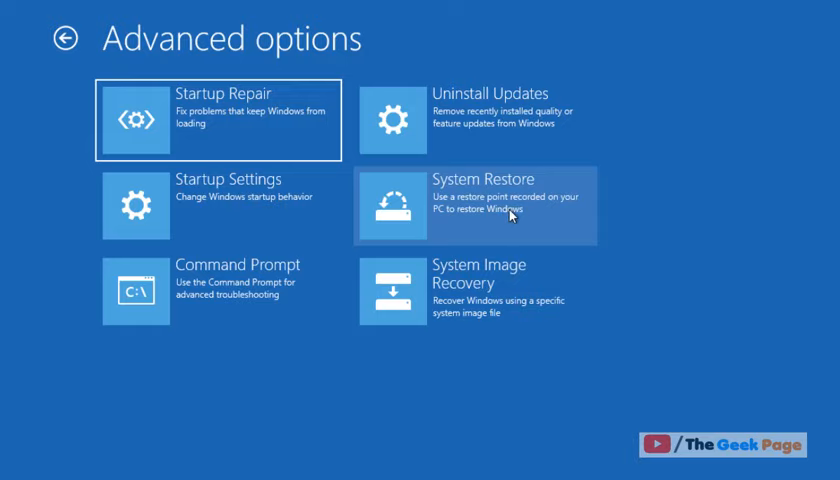
{"action": "left_click", "coordinate": [472, 205]}
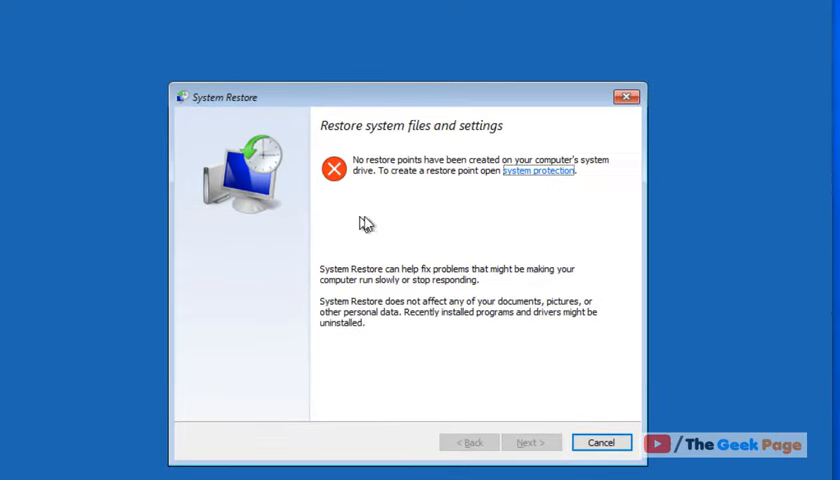
Cancel System Restore after 'No restore points' and reopen Troubleshoot.
{"action": "left_click", "coordinate": [601, 442]}
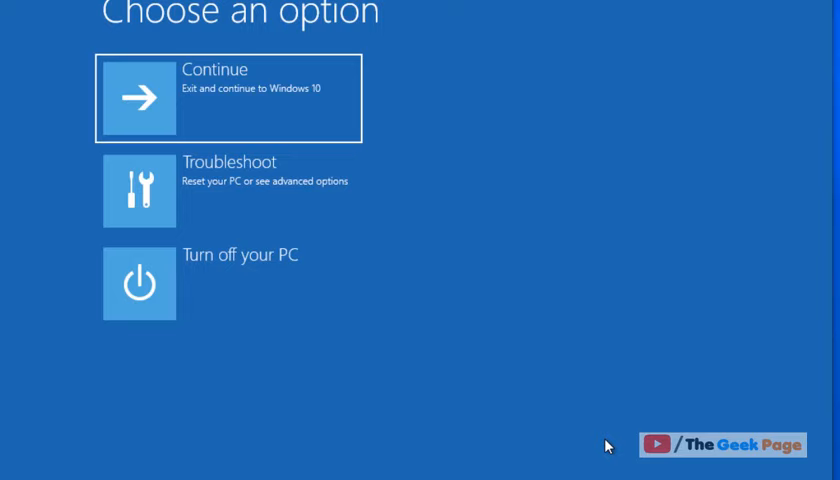
{"action": "mouse_move", "coordinate": [267, 238]}
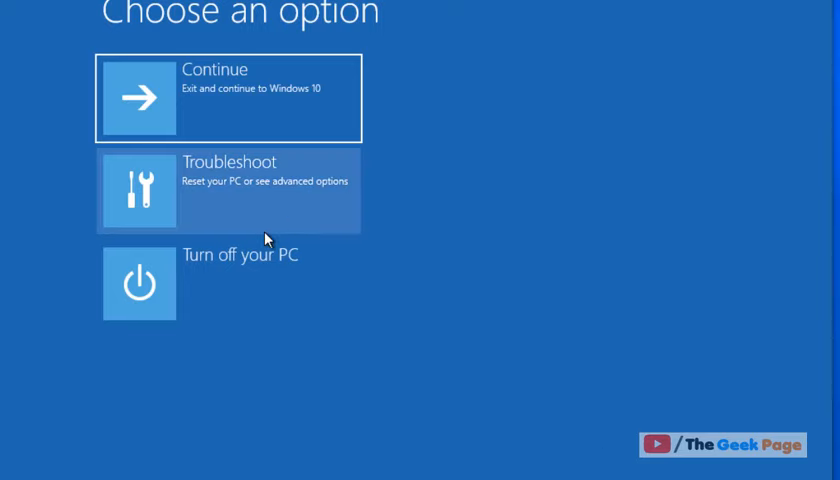
{"action": "mouse_move", "coordinate": [252, 211]}
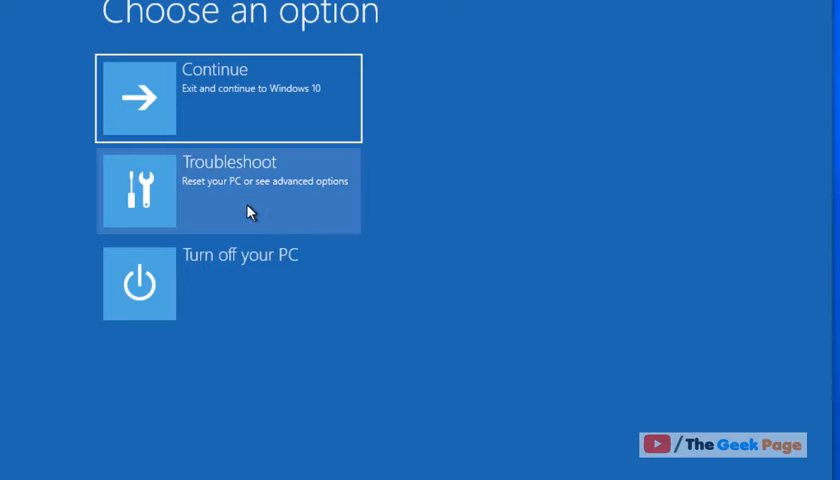
{"action": "left_click", "coordinate": [228, 185]}
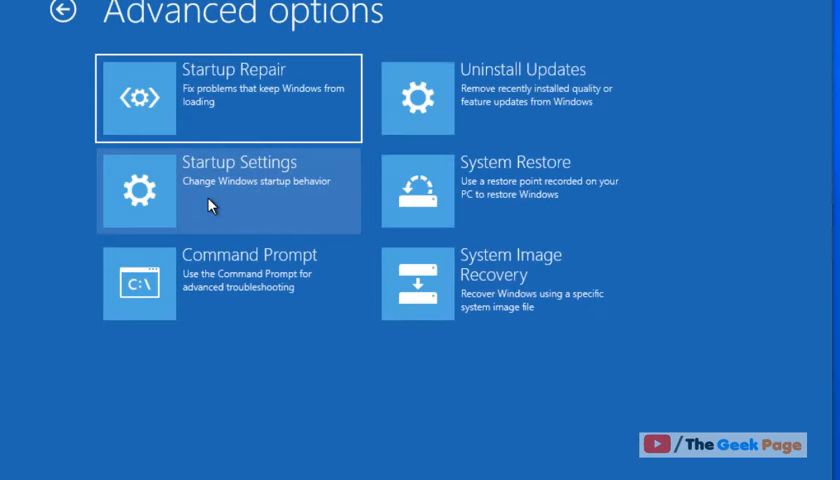
{"action": "mouse_move", "coordinate": [224, 197]}
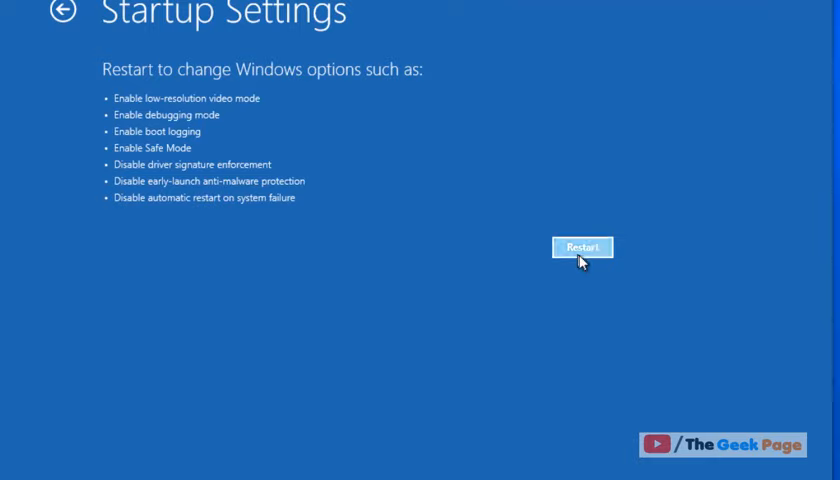
Restart from Startup Settings to get the numbered boot options list.
{"action": "left_click", "coordinate": [582, 247]}
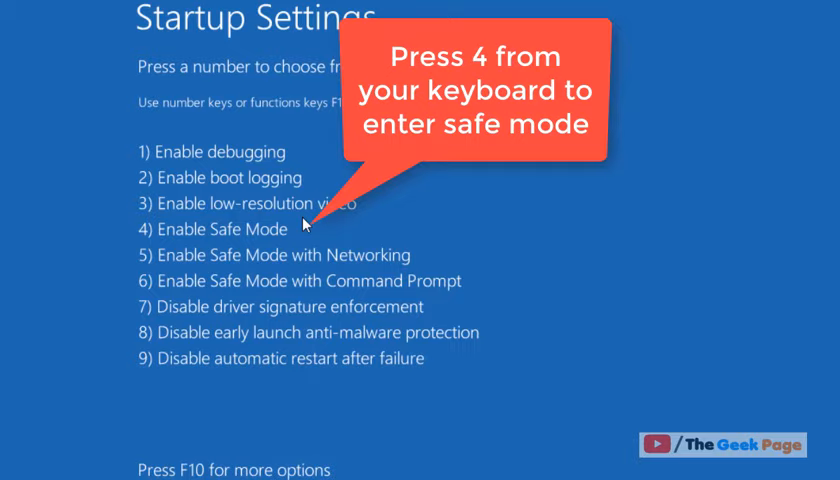
Boot Safe Mode (4), open appwiz.cpl, and right-click Microsoft Keyboard Layout Creator 1.4.
{"action": "key", "text": "4"}
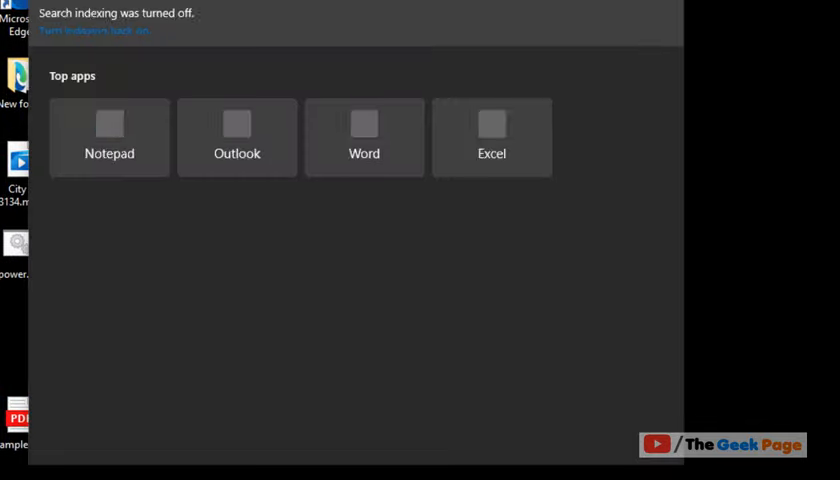
{"action": "type", "text": "appwi"}
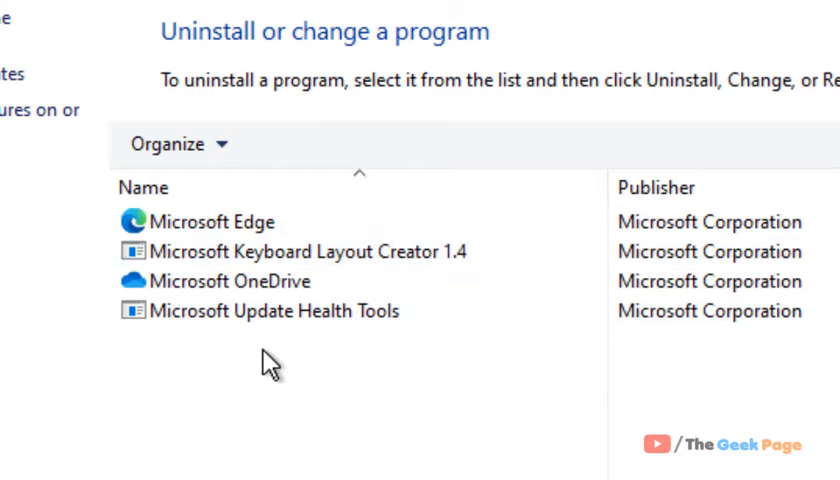
{"action": "left_click", "coordinate": [300, 251]}
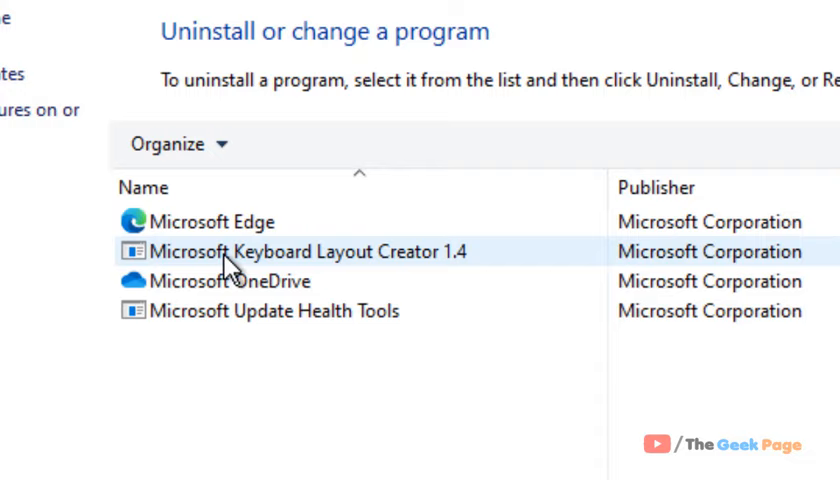
{"action": "right_click", "coordinate": [310, 251]}
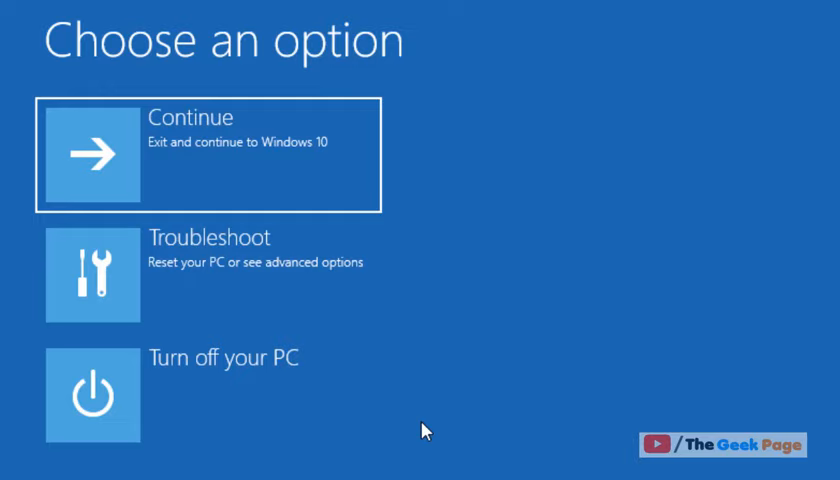
{"action": "mouse_move", "coordinate": [305, 275]}
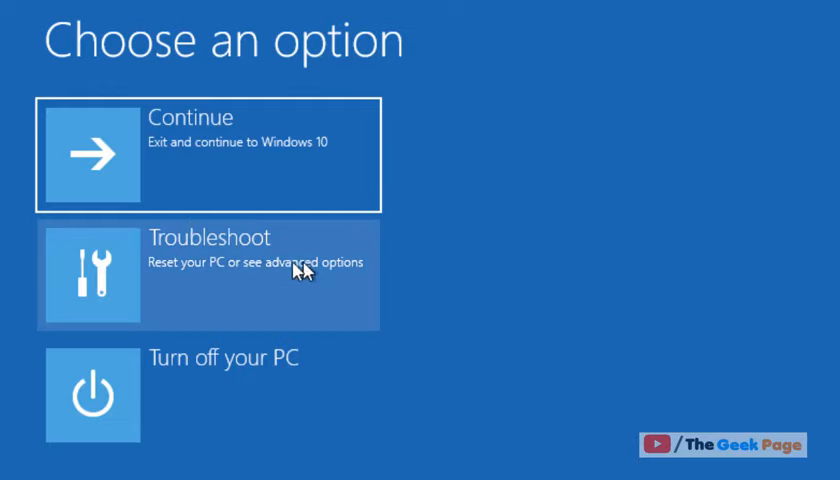
{"action": "mouse_move", "coordinate": [248, 293]}
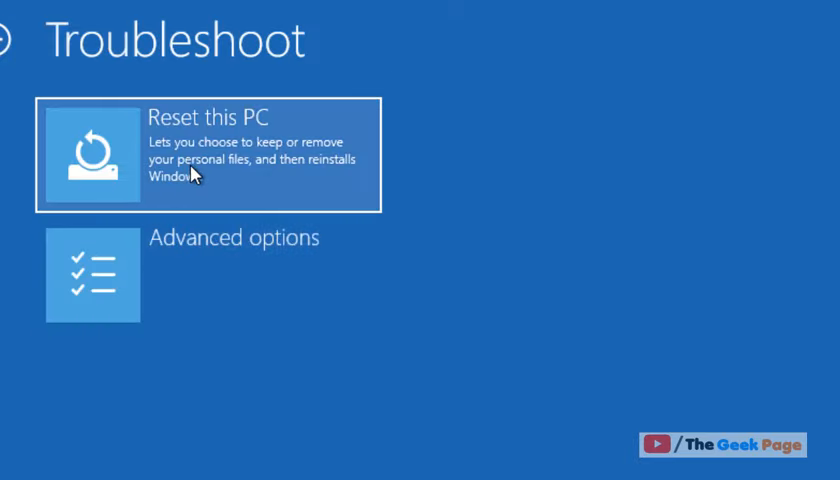
Choose Reset this PC to reach the keep-files or remove-everything choice.
{"action": "left_click", "coordinate": [205, 155]}
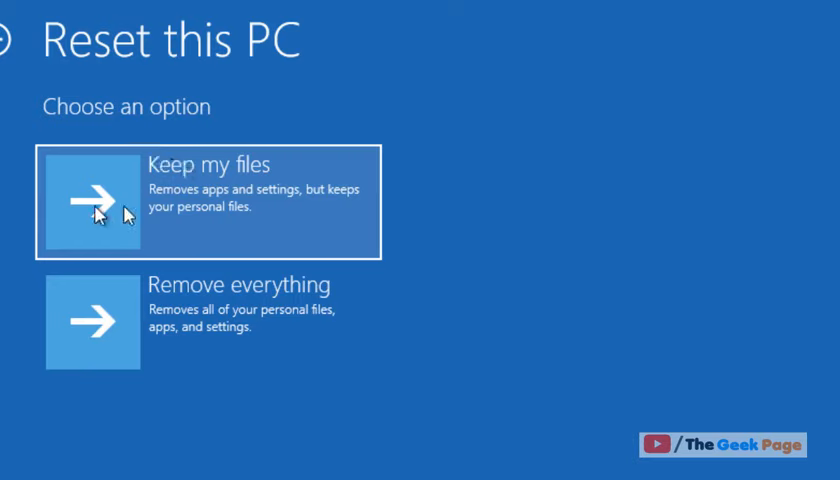
{"action": "mouse_move", "coordinate": [140, 210]}
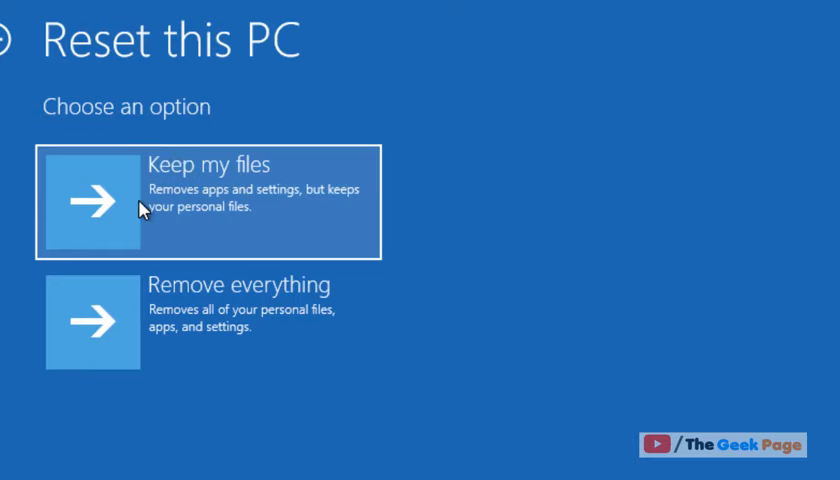
{"action": "mouse_move", "coordinate": [137, 318]}
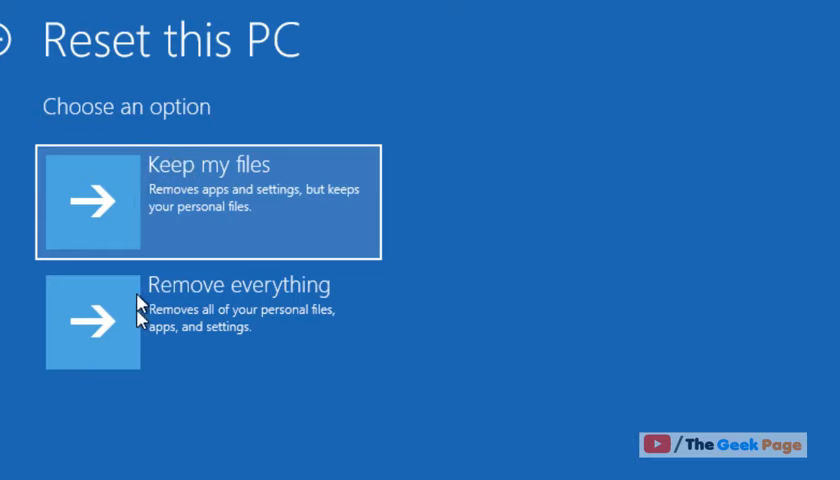
{"action": "mouse_move", "coordinate": [152, 211]}
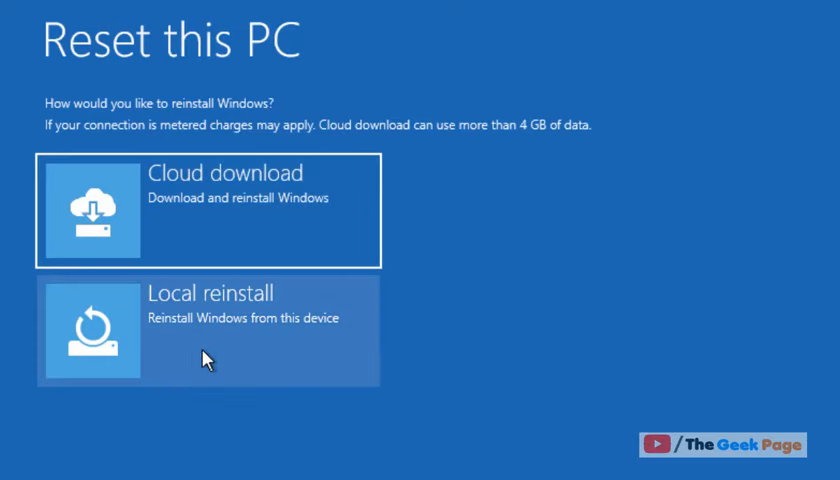
{"action": "mouse_move", "coordinate": [267, 192]}
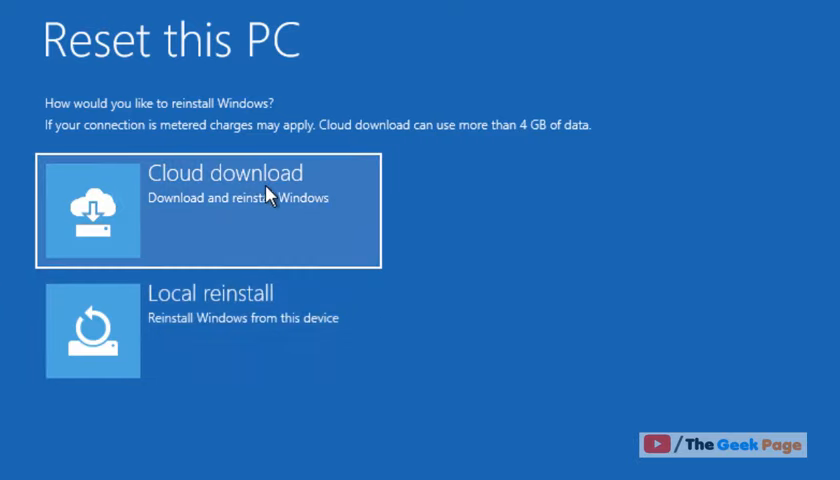
{"action": "mouse_move", "coordinate": [253, 210]}
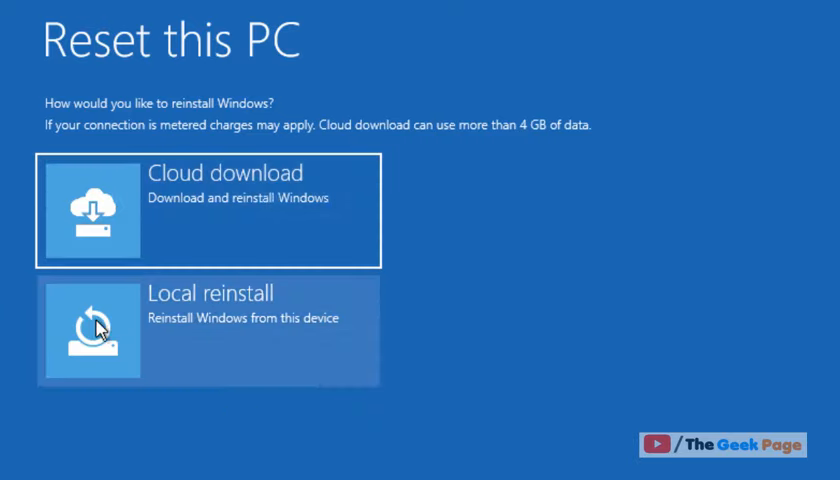
{"action": "mouse_move", "coordinate": [182, 362]}
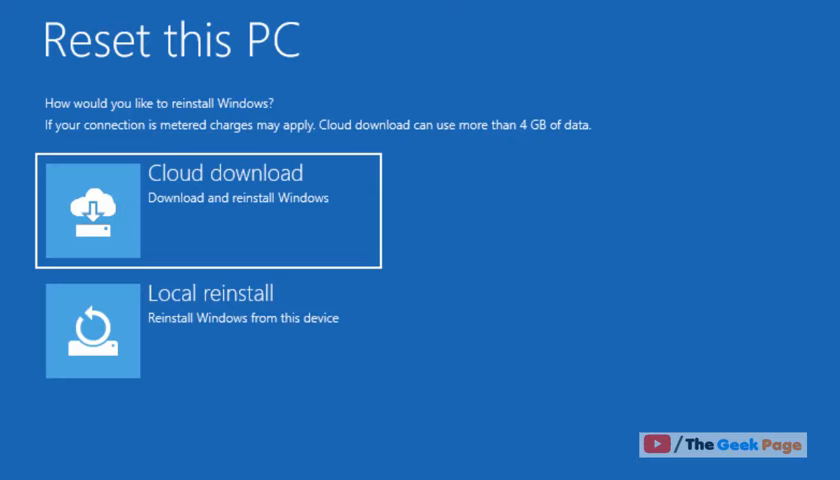
{"action": "mouse_move", "coordinate": [233, 461]}
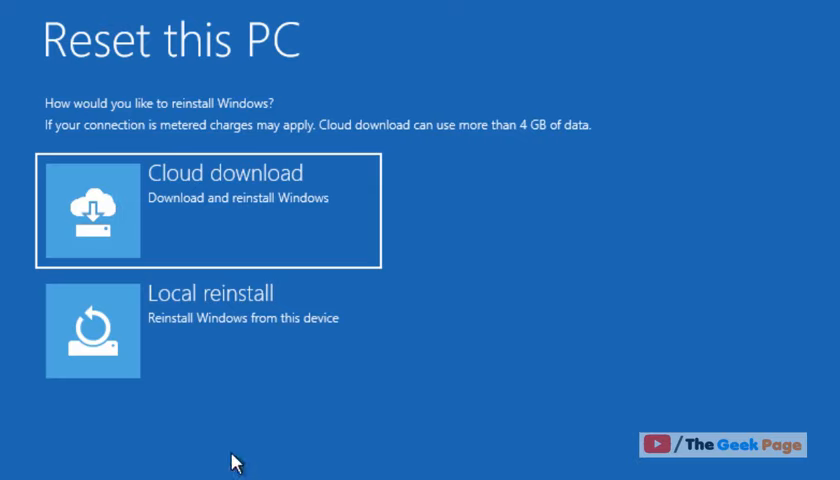